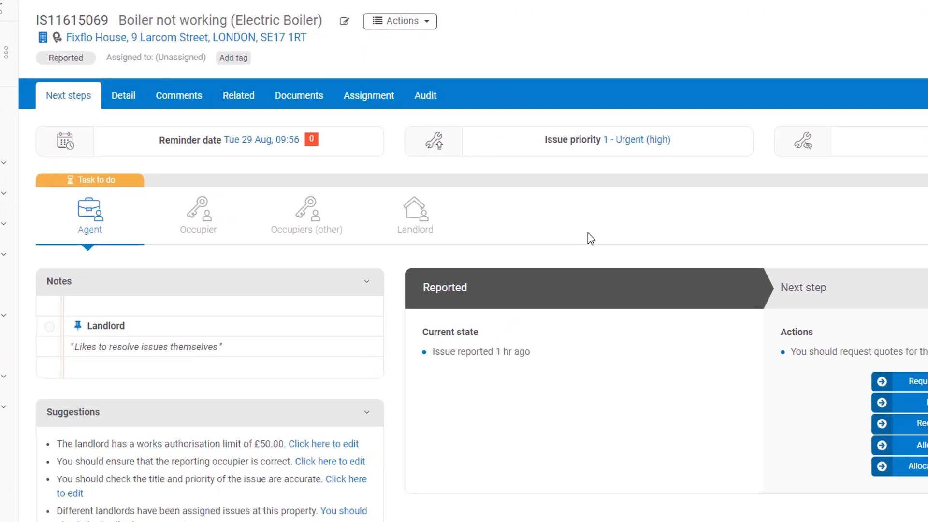
- Review the boiler issue's details, next steps and comments before instructing a contractor
left_click(123, 95)
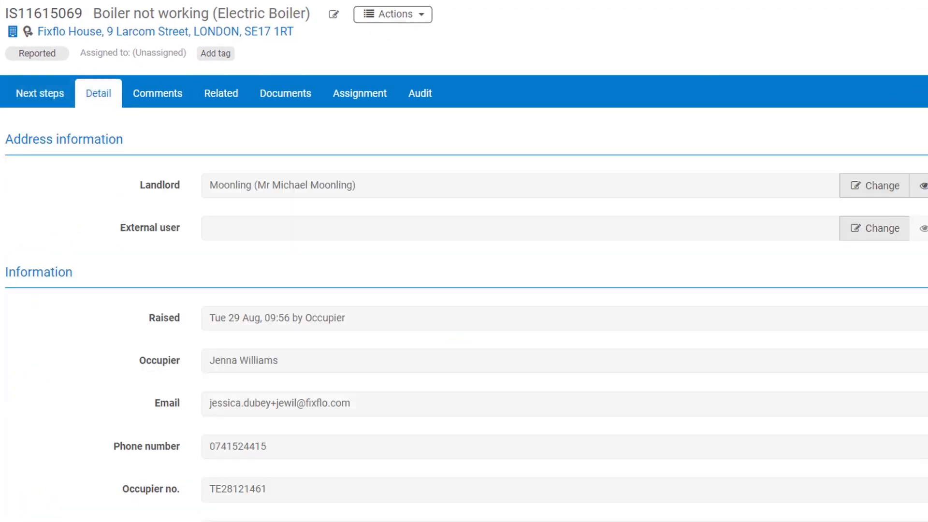
left_click(40, 92)
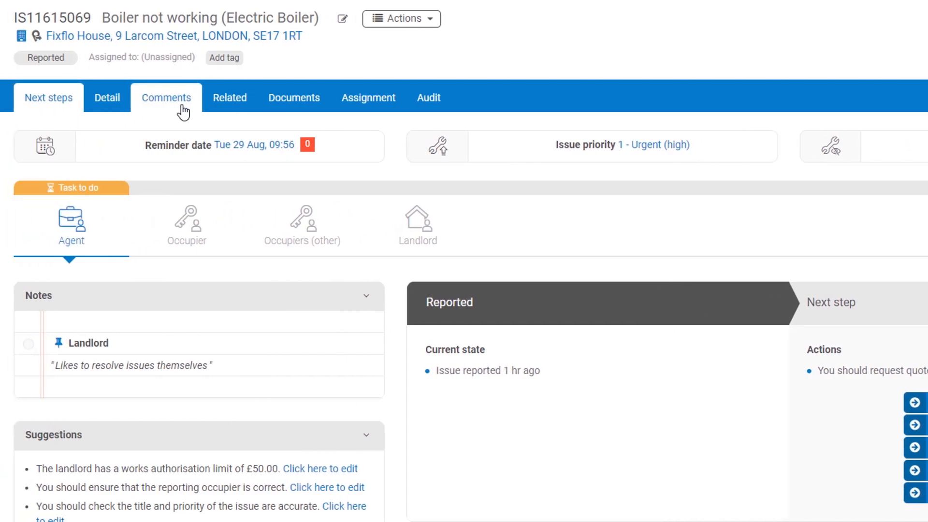
left_click(166, 98)
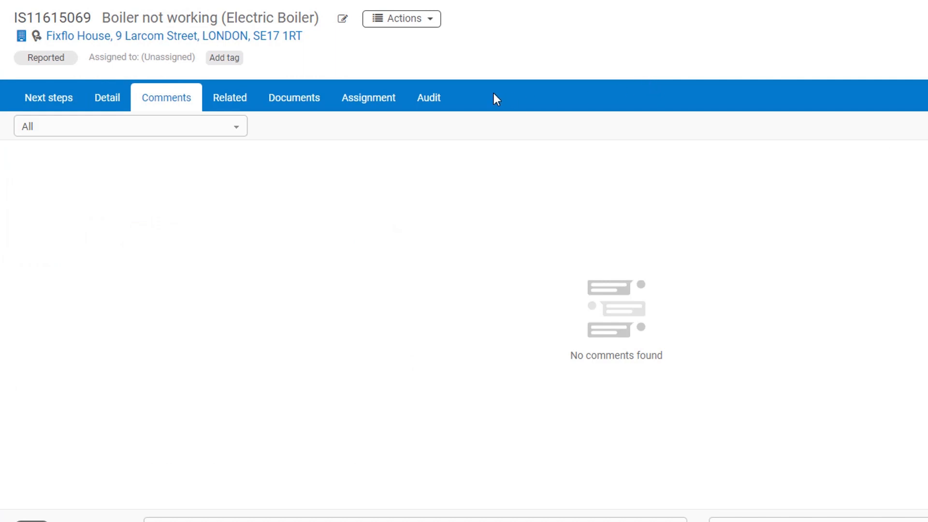
left_click(428, 97)
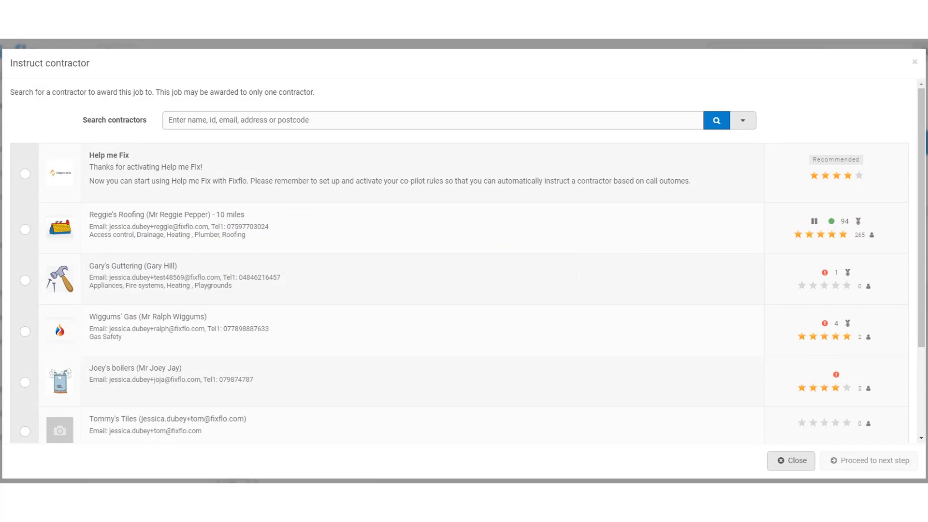
- Award the job to Reggie's Roofing and confirm, leaving the issue awaiting an appointment date
left_click(868, 460)
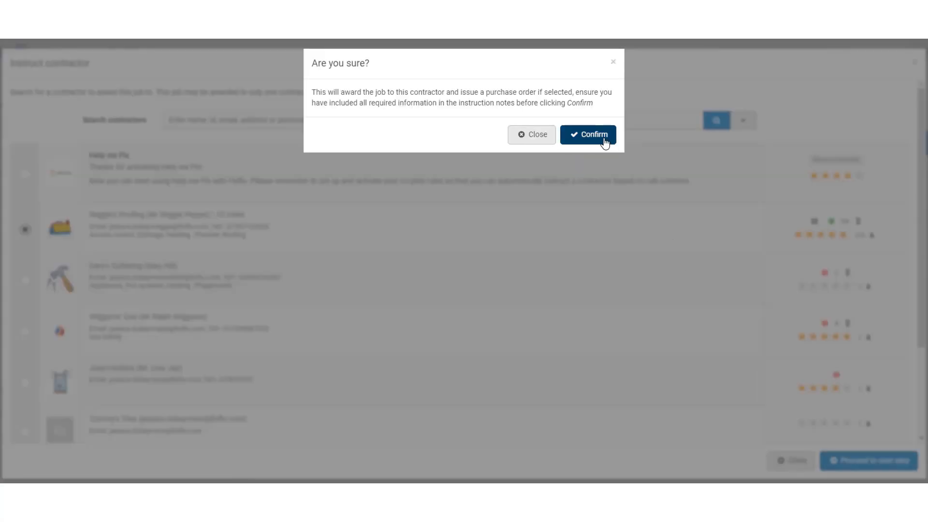
left_click(587, 134)
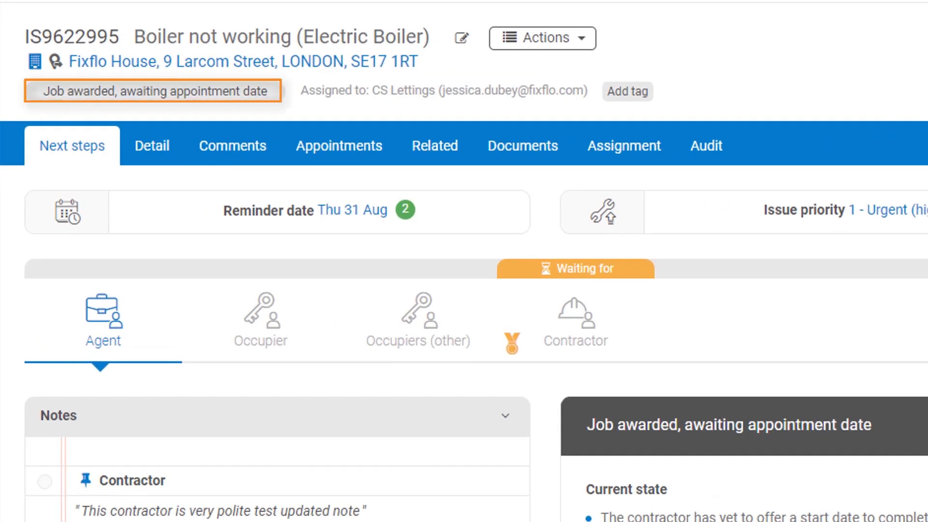